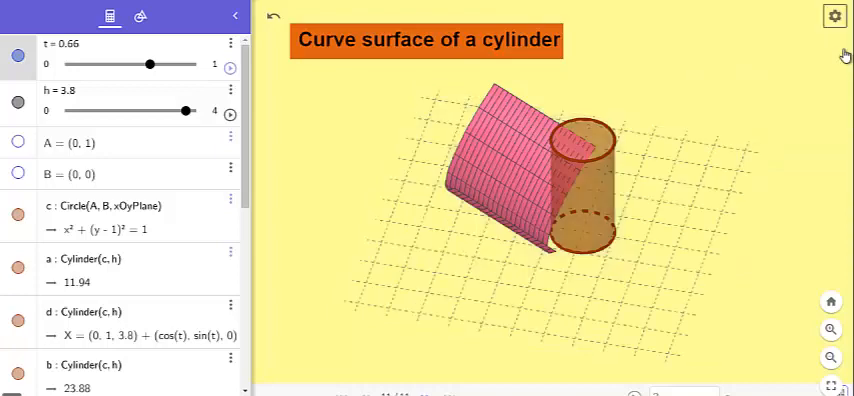
# - Reset the construction so t = 0, h = 2.86 and the cylinder is closed
pyautogui.click(836, 16)
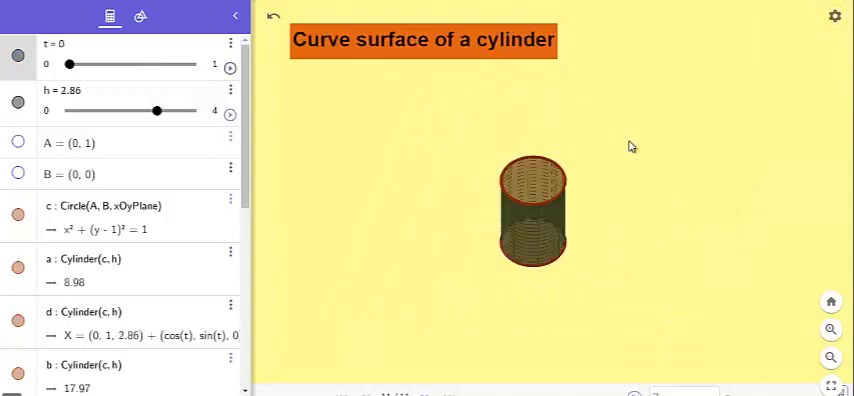
pyautogui.moveTo(324, 92)
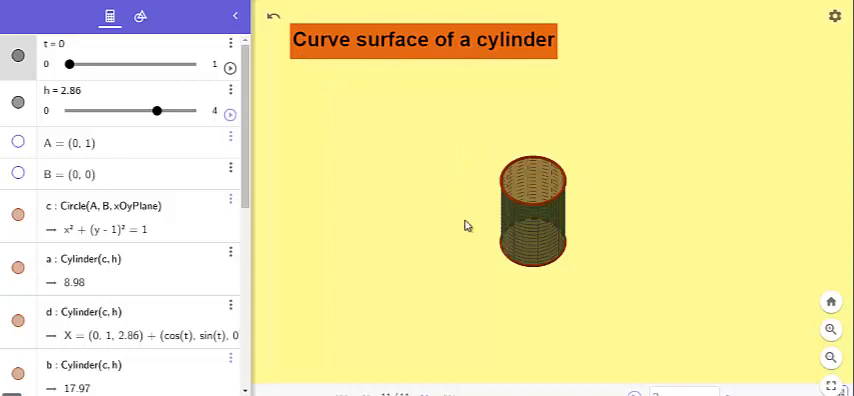
pyautogui.moveTo(180, 136)
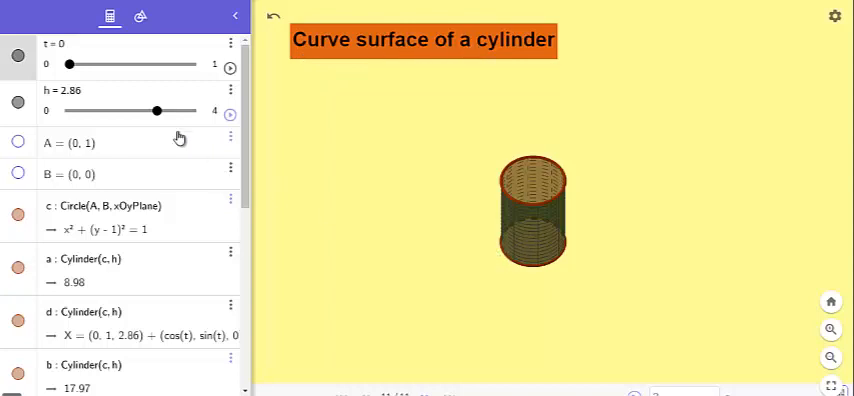
# - Unfold the curved surface flat with t and roll it back into a closed cylinder
pyautogui.moveTo(70, 64); pyautogui.dragTo(84, 64)
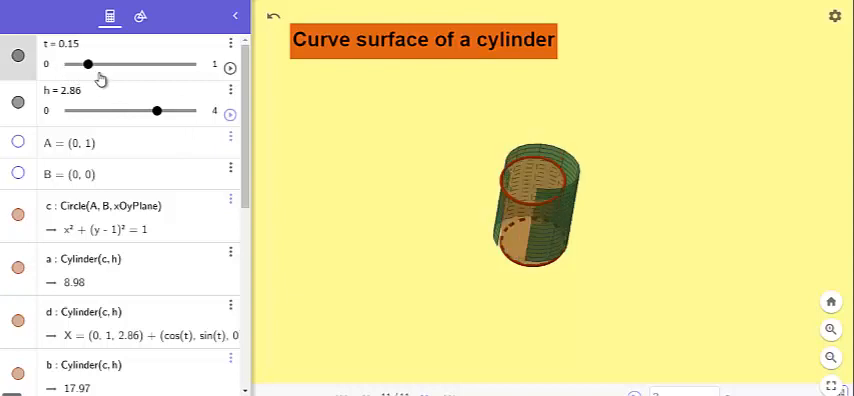
pyautogui.moveTo(84, 64); pyautogui.dragTo(188, 64)
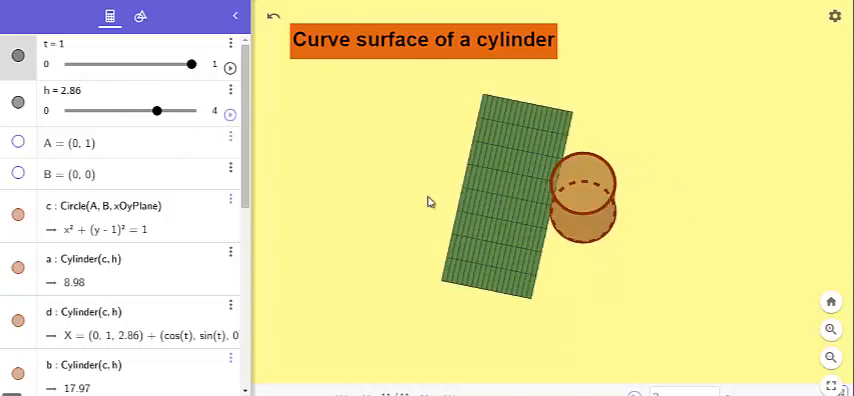
pyautogui.moveTo(192, 64); pyautogui.dragTo(168, 64)
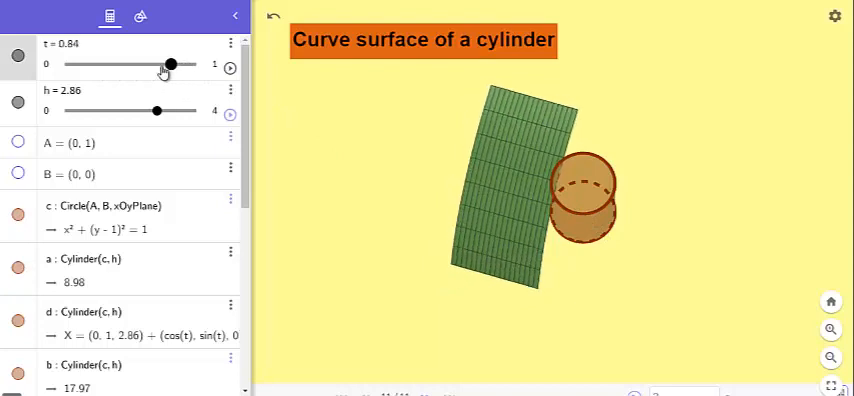
pyautogui.moveTo(170, 64); pyautogui.dragTo(68, 64)
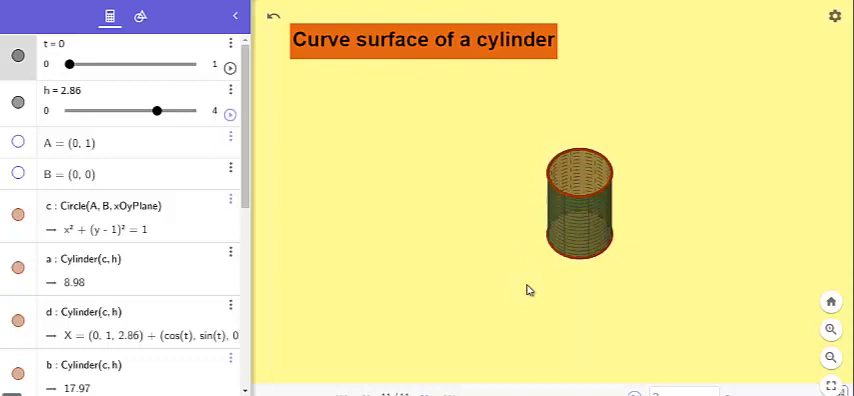
# - Shorten the cylinder to h = 1.38, unfold it, then make it taller and close it at h = 3.09
pyautogui.moveTo(156, 110); pyautogui.dragTo(152, 110)
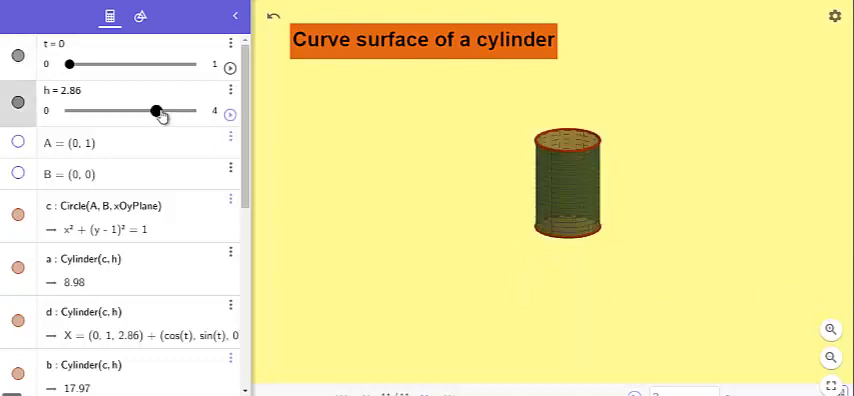
pyautogui.moveTo(154, 110); pyautogui.dragTo(112, 110)
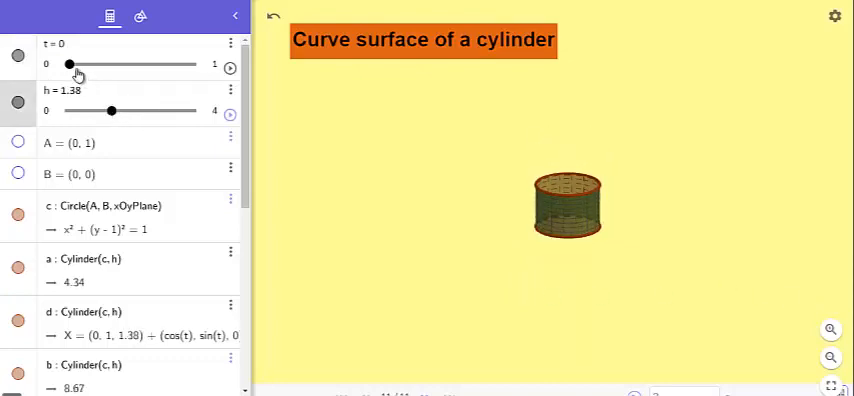
pyautogui.moveTo(70, 64); pyautogui.dragTo(76, 64)
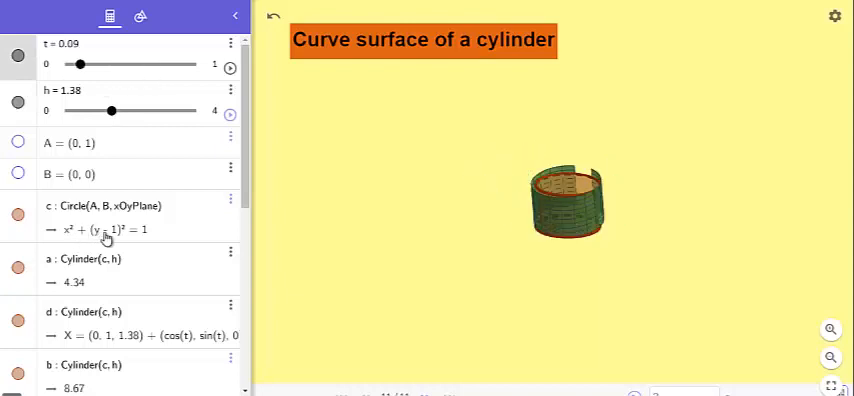
pyautogui.moveTo(68, 64); pyautogui.dragTo(190, 64)
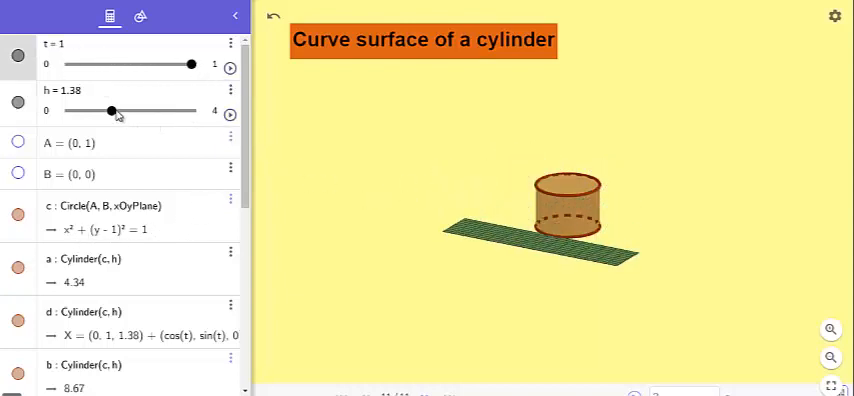
pyautogui.moveTo(110, 110); pyautogui.dragTo(176, 110)
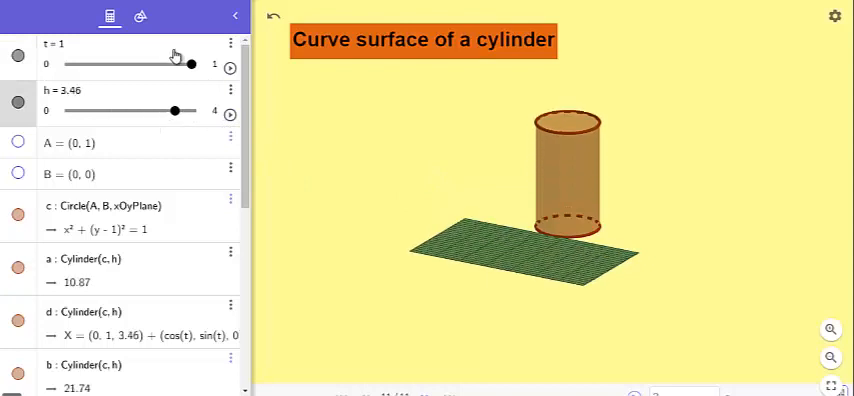
pyautogui.moveTo(172, 64); pyautogui.dragTo(138, 64)
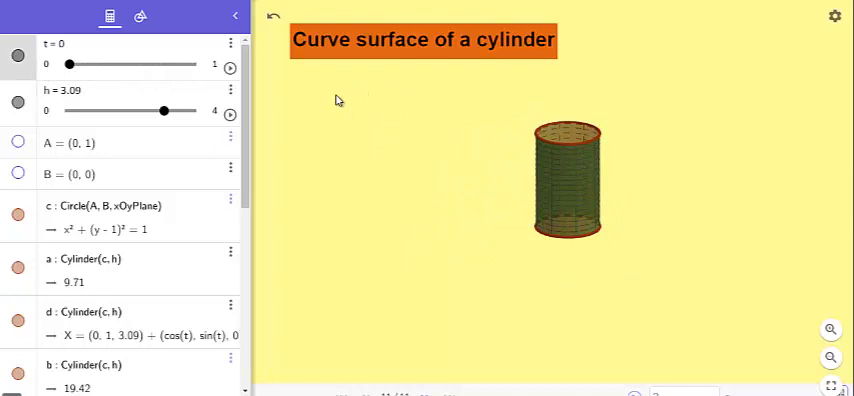
pyautogui.moveTo(400, 108)
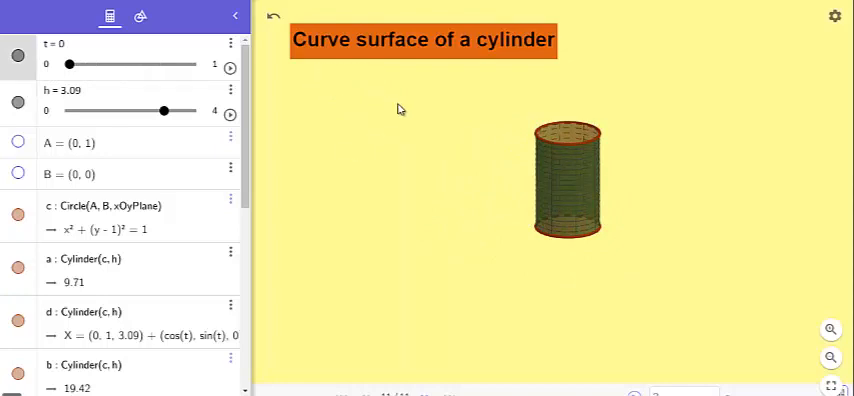
pyautogui.moveTo(380, 132)
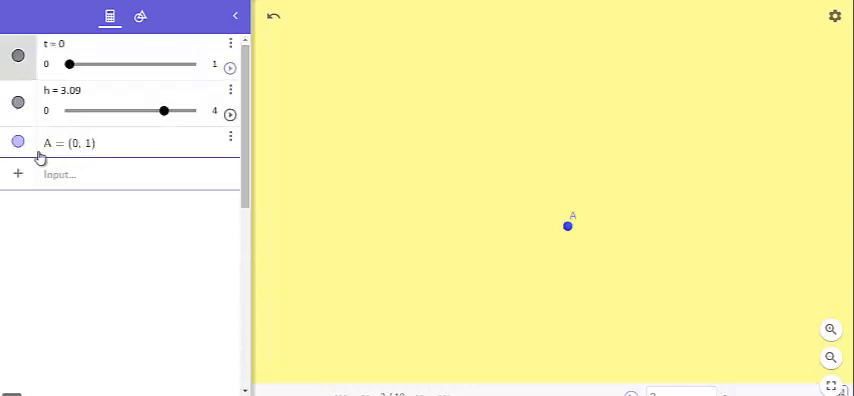
pyautogui.moveTo(124, 160)
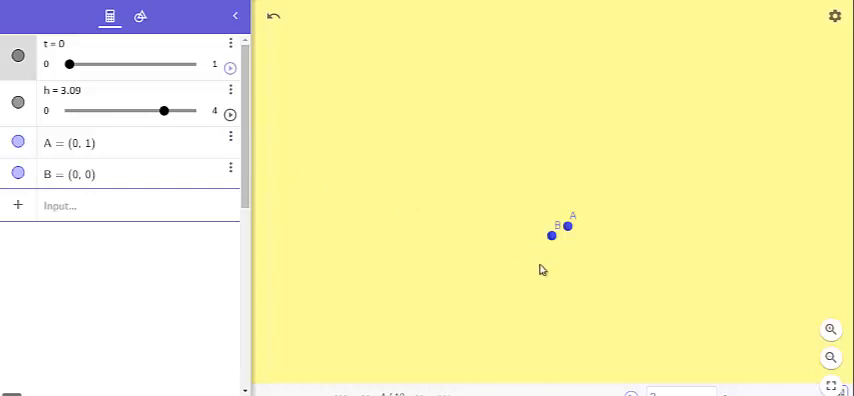
pyautogui.moveTo(128, 188)
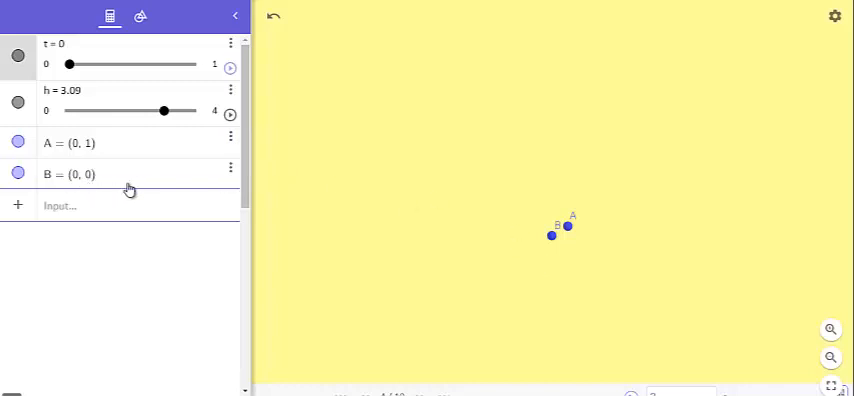
pyautogui.moveTo(268, 340)
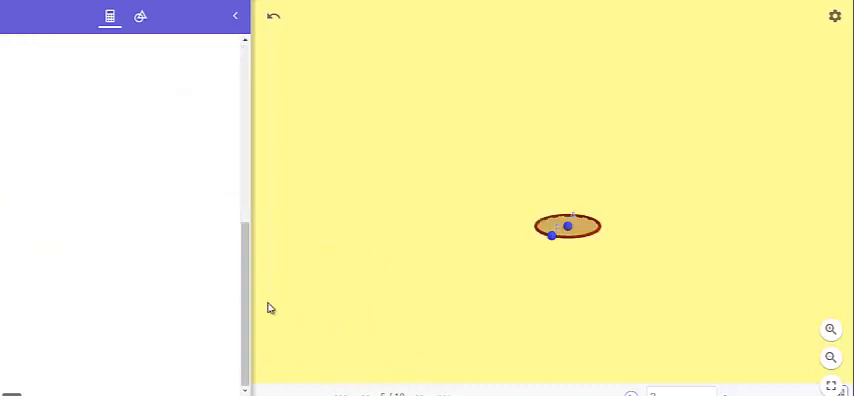
# - Redo to recreate Circle(A, B, xOyPlane) and the Cylinder(c, h) objects
pyautogui.click(110, 16)
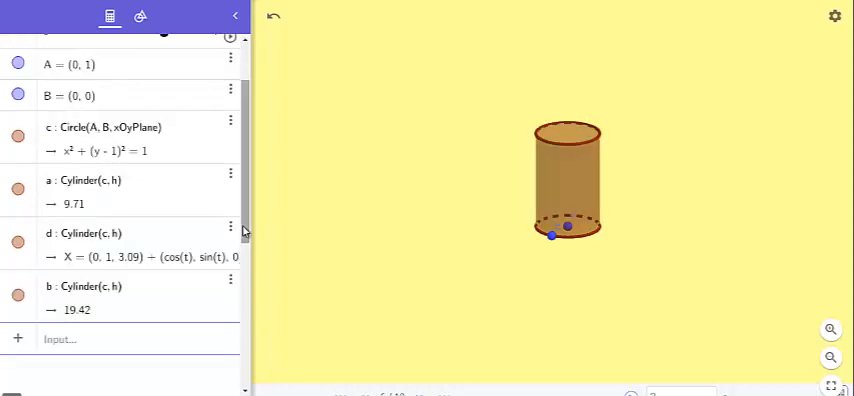
pyautogui.moveTo(376, 308)
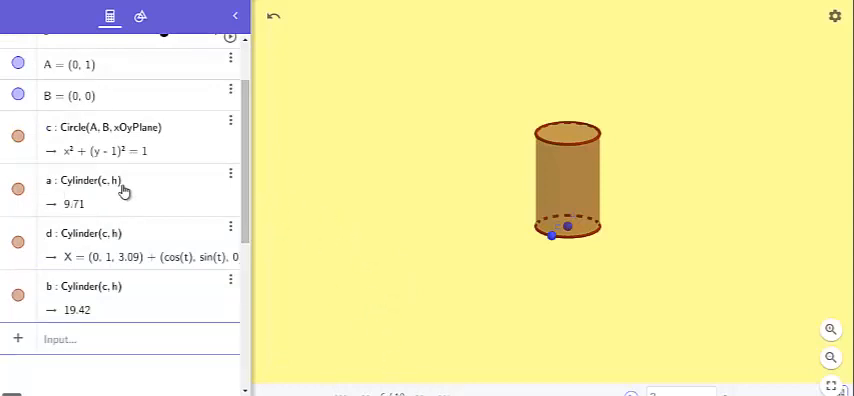
pyautogui.moveTo(108, 192)
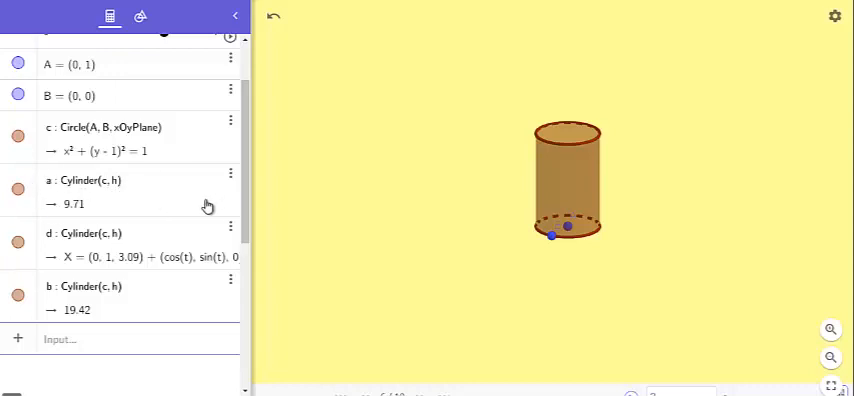
pyautogui.moveTo(78, 264)
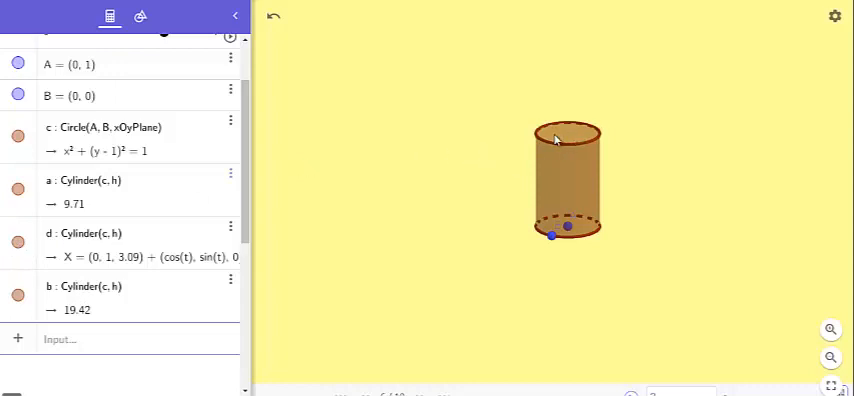
# - Hide the cylinders and another object so only points A and B remain visible
pyautogui.click(18, 188)
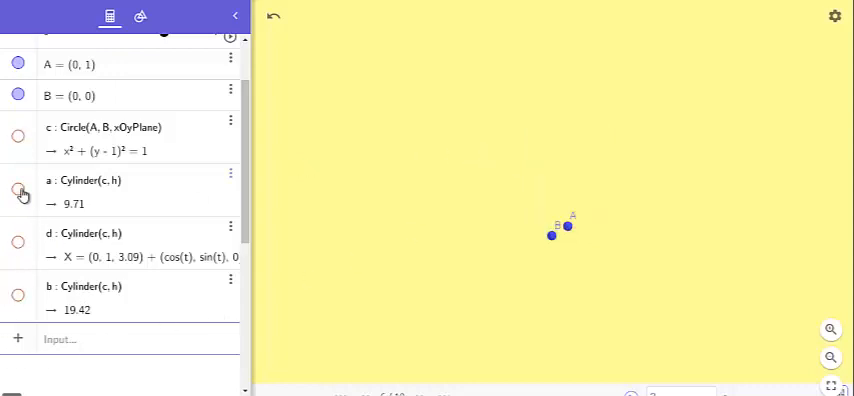
pyautogui.click(18, 192)
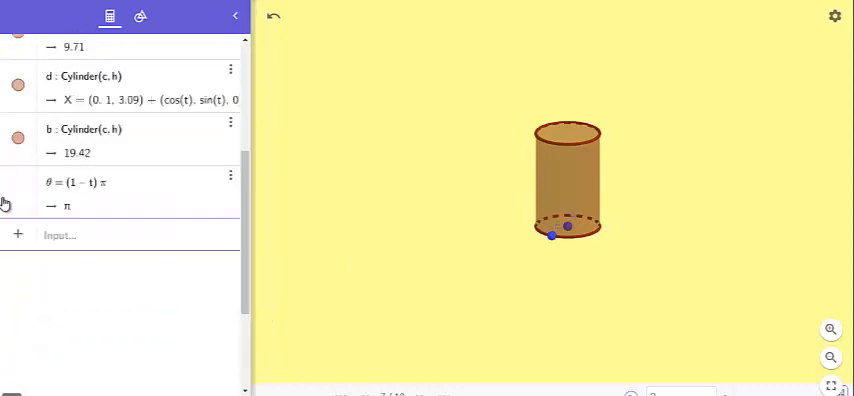
pyautogui.moveTo(152, 208)
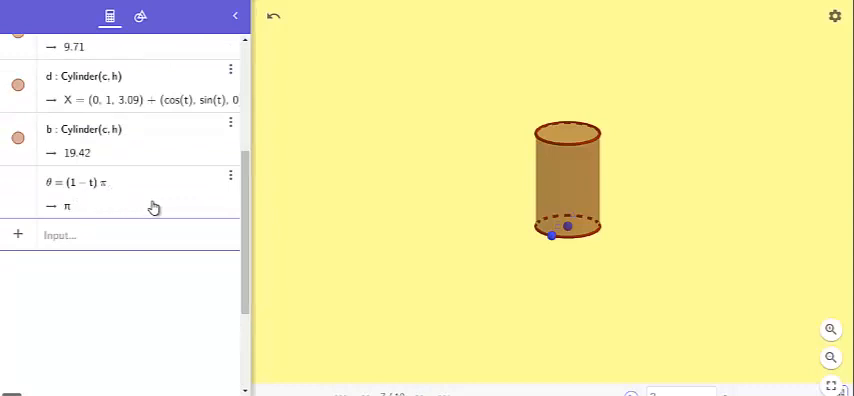
# - Scroll the Algebra view to reach the entries for β = πt/2 and the title text
pyautogui.scroll(-3)
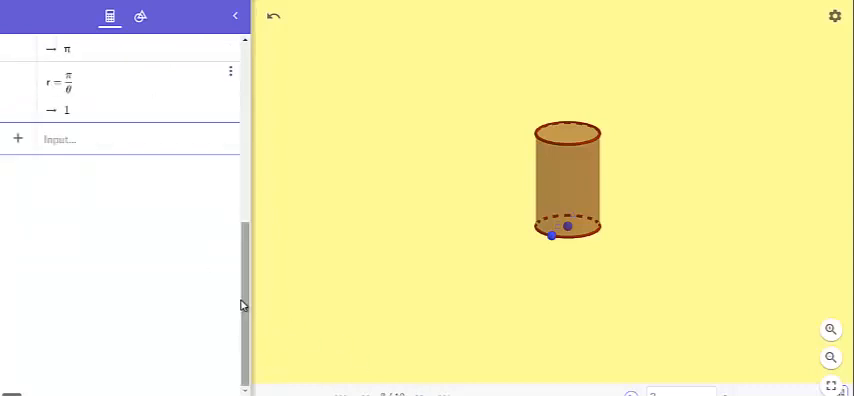
pyautogui.scroll(3)
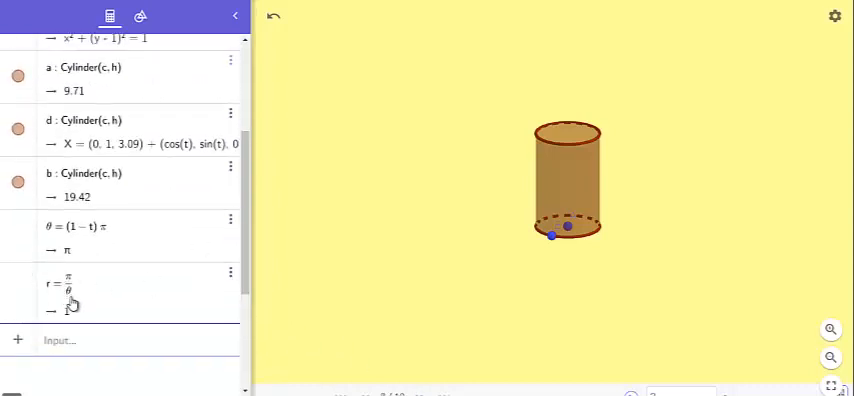
pyautogui.scroll(-3)
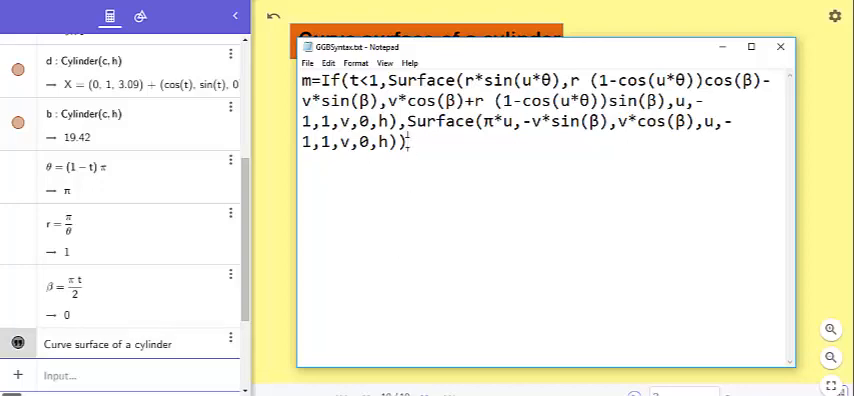
# - Select the entire m=If(t<1, Surface(…)) command in Notepad for copying
pyautogui.press('ctrl+a')
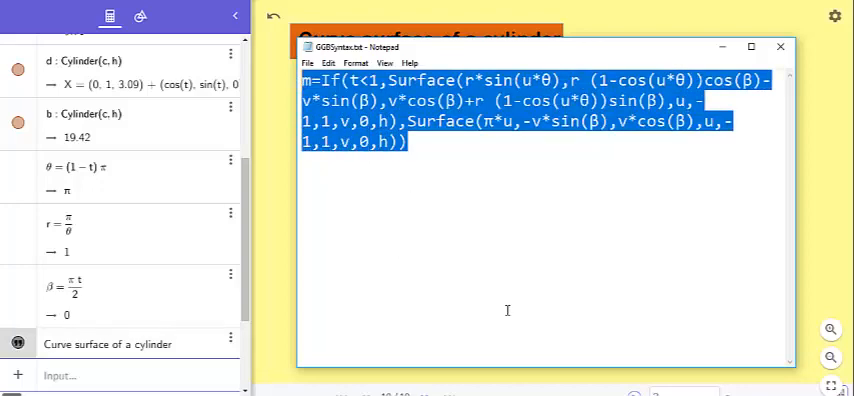
pyautogui.click(424, 142)
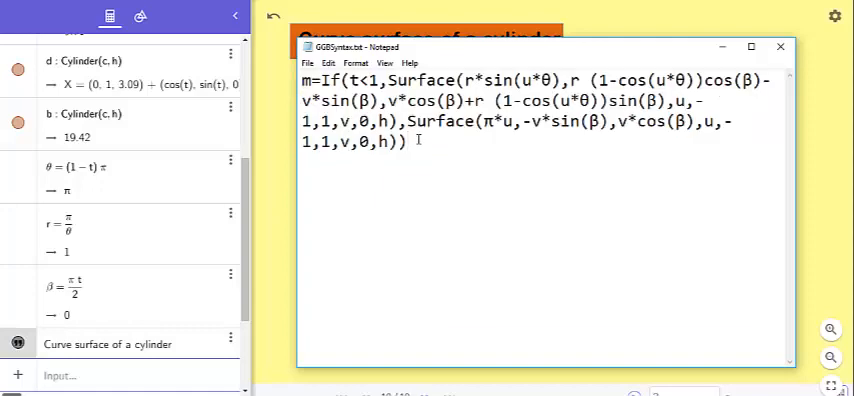
pyautogui.press('ctrl+a')
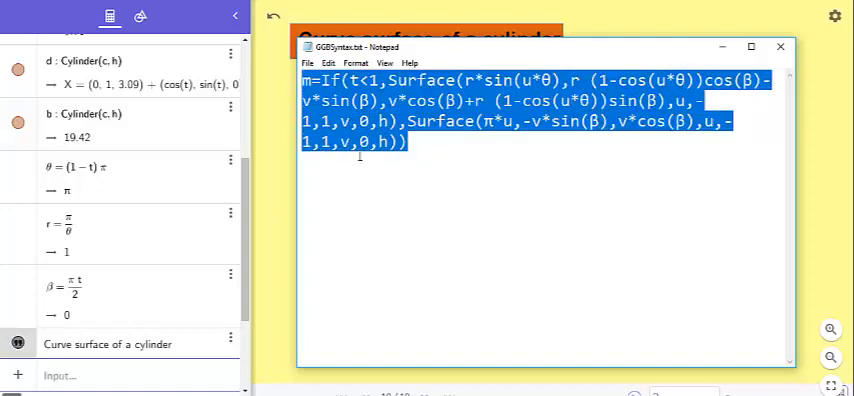
pyautogui.moveTo(468, 230)
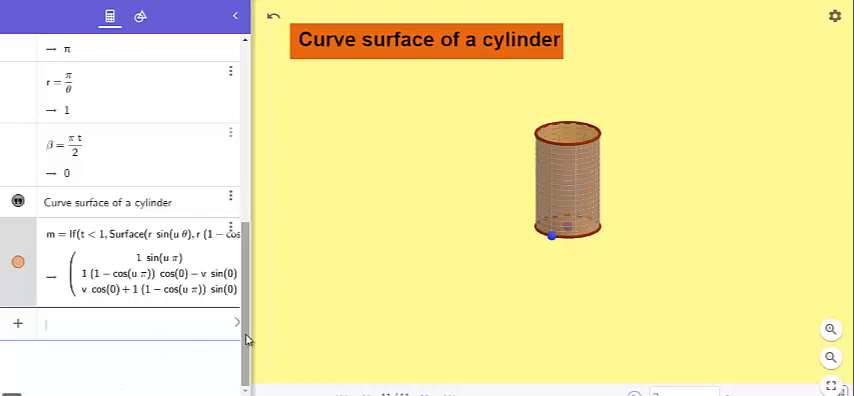
# - Add surface m, vary h around 1.59–2.75 and unroll it flat with t
pyautogui.click(230, 132)
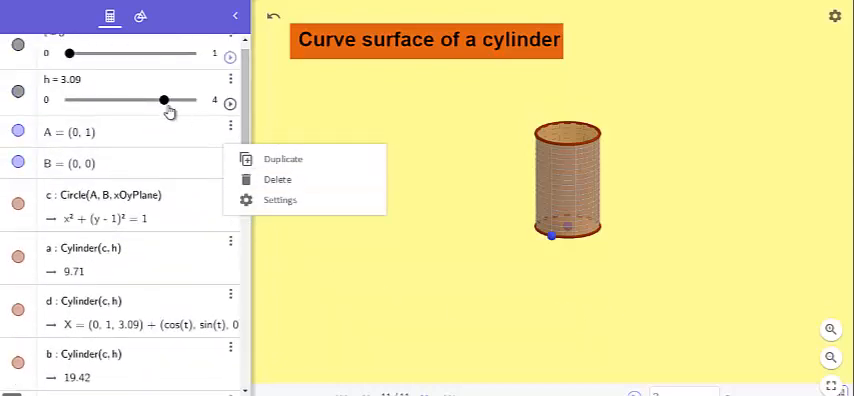
pyautogui.moveTo(162, 100); pyautogui.dragTo(124, 100)
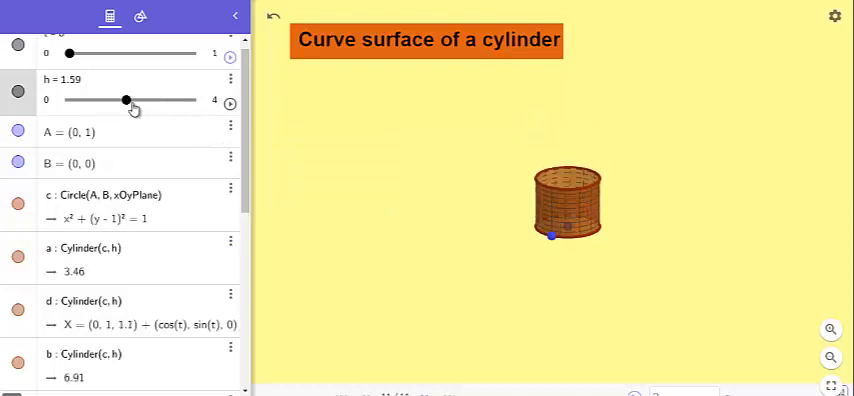
pyautogui.moveTo(124, 100); pyautogui.dragTo(152, 100)
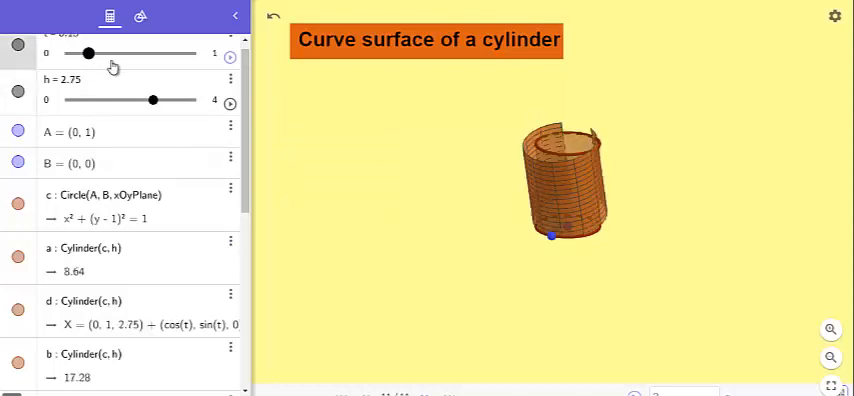
pyautogui.moveTo(88, 52); pyautogui.dragTo(188, 52)
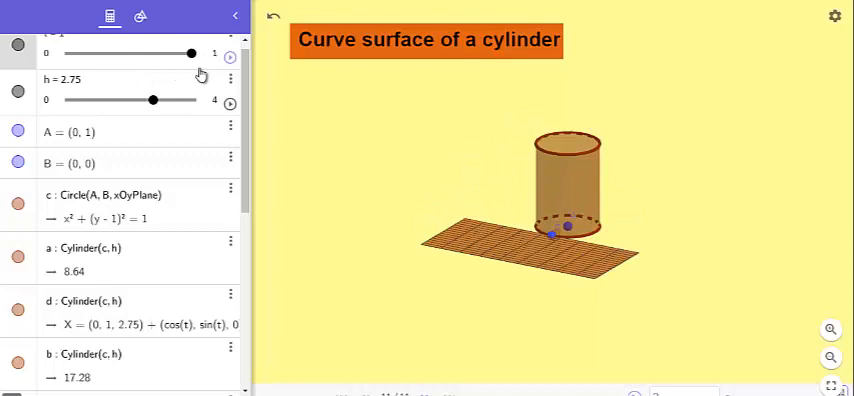
pyautogui.moveTo(152, 100); pyautogui.dragTo(144, 100)
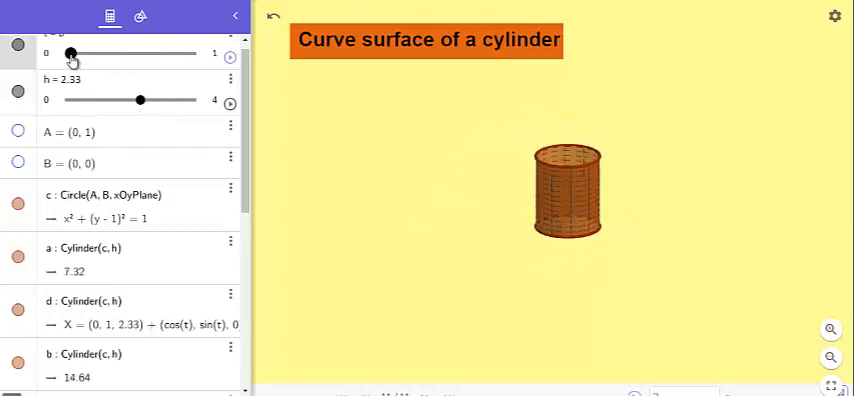
# - Wrap and unwrap the surface with t, leaving it as a flat rectangle at h = 2.33
pyautogui.moveTo(70, 52); pyautogui.dragTo(188, 52)
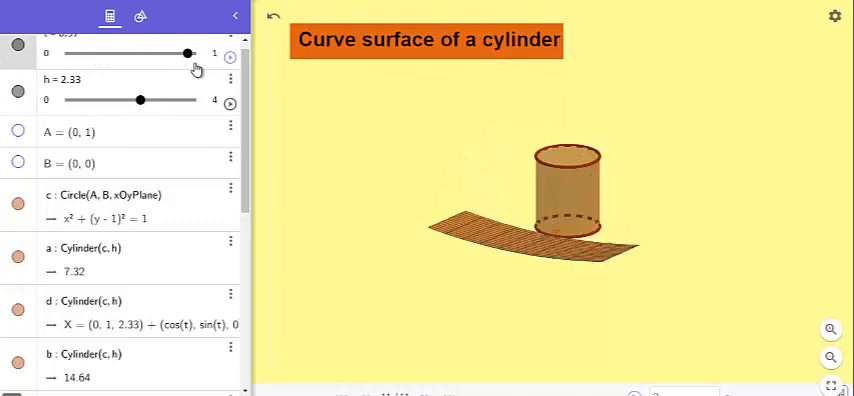
pyautogui.moveTo(188, 52); pyautogui.dragTo(140, 52)
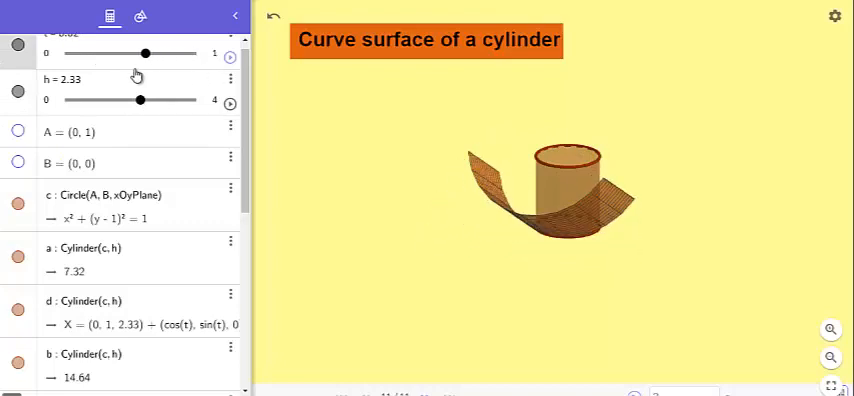
pyautogui.moveTo(144, 52); pyautogui.dragTo(70, 52)
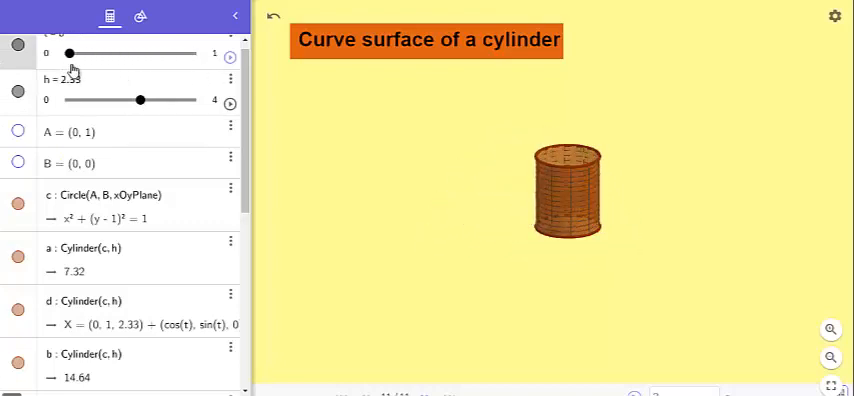
pyautogui.moveTo(70, 52); pyautogui.dragTo(180, 52)
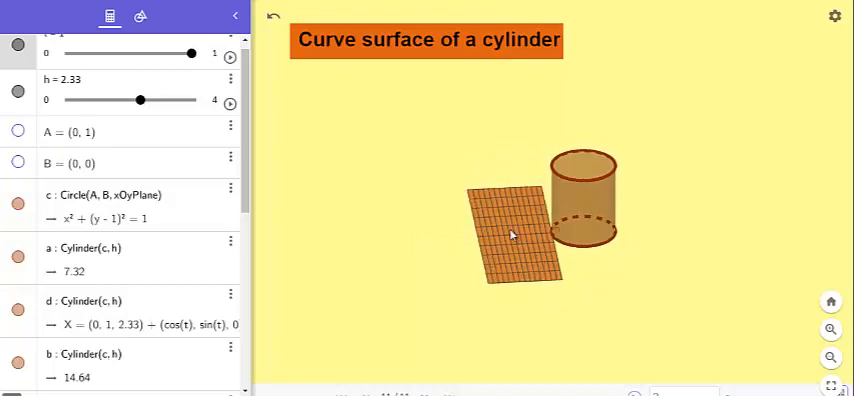
pyautogui.moveTo(292, 260)
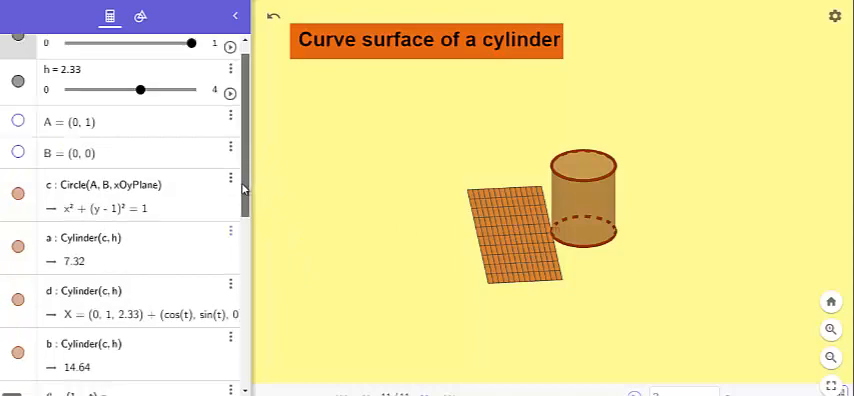
# - Recolour surface m pink from its Settings colour swatches
pyautogui.scroll(-3)
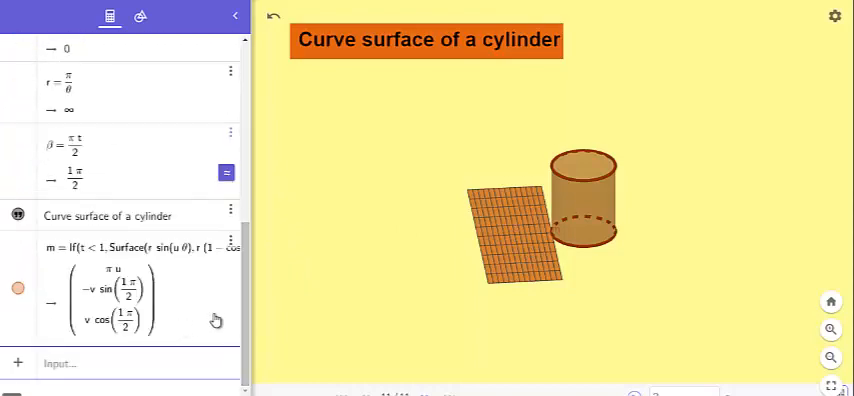
pyautogui.scroll(3)
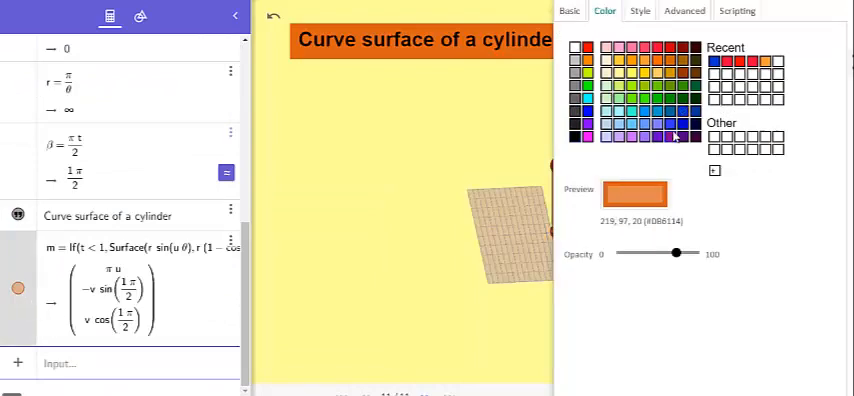
pyautogui.click(680, 124)
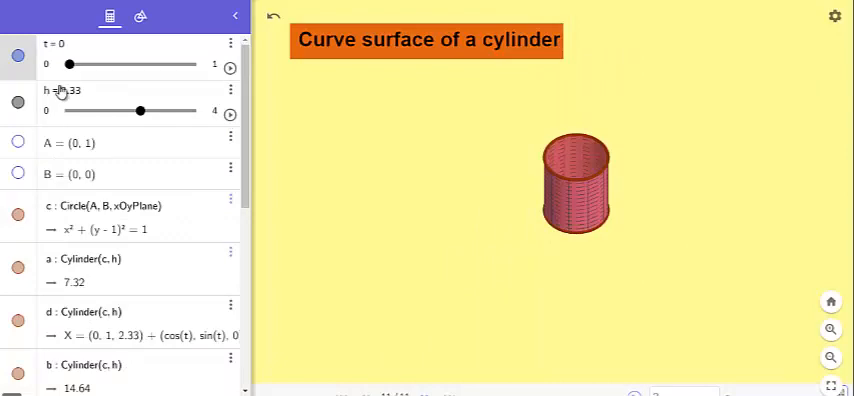
# - Raise h to 3.8, roll the surface back to t = 0.4, then leave it fully unrolled at t = 1
pyautogui.moveTo(70, 64); pyautogui.dragTo(188, 64)
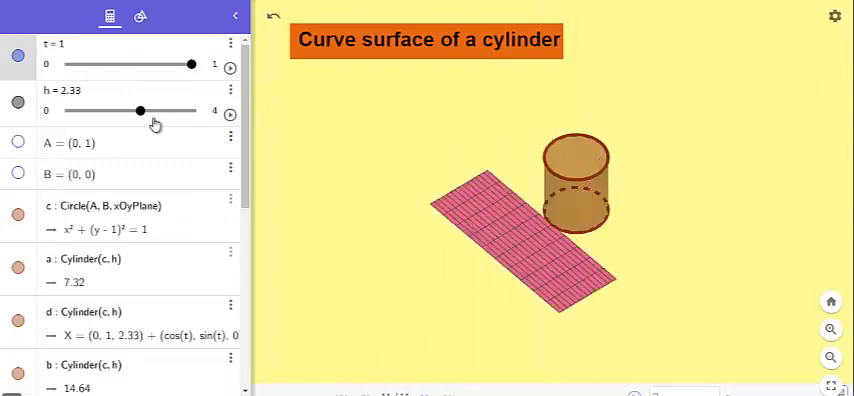
pyautogui.moveTo(138, 110); pyautogui.dragTo(184, 110)
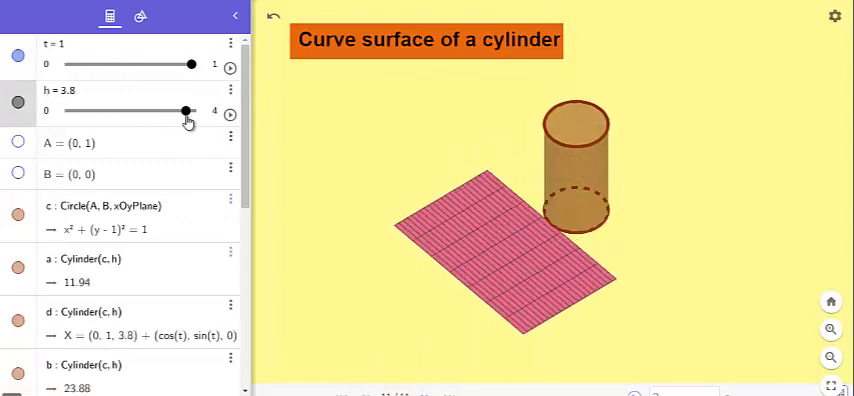
pyautogui.moveTo(190, 64); pyautogui.dragTo(118, 64)
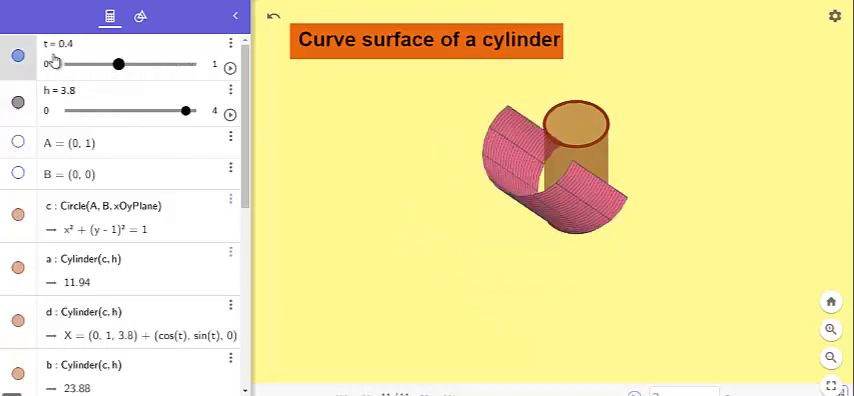
pyautogui.moveTo(118, 64); pyautogui.dragTo(124, 64)
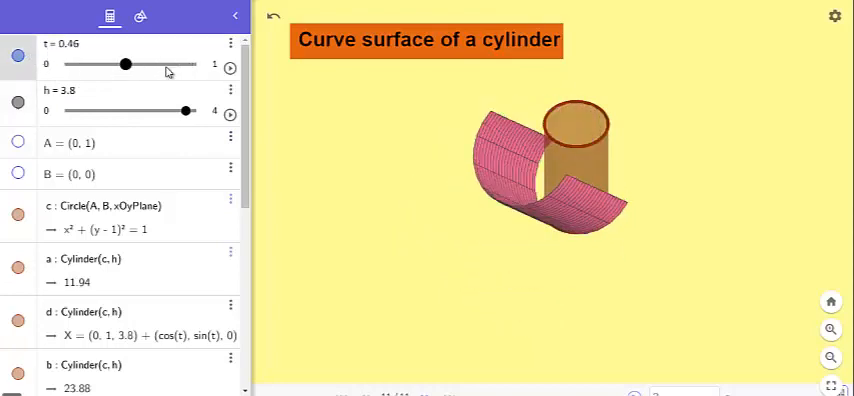
pyautogui.moveTo(124, 64); pyautogui.dragTo(192, 64)
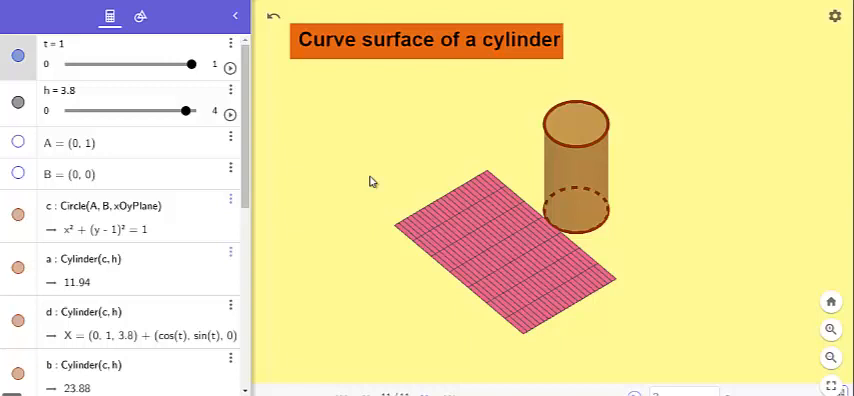
pyautogui.moveTo(376, 180)
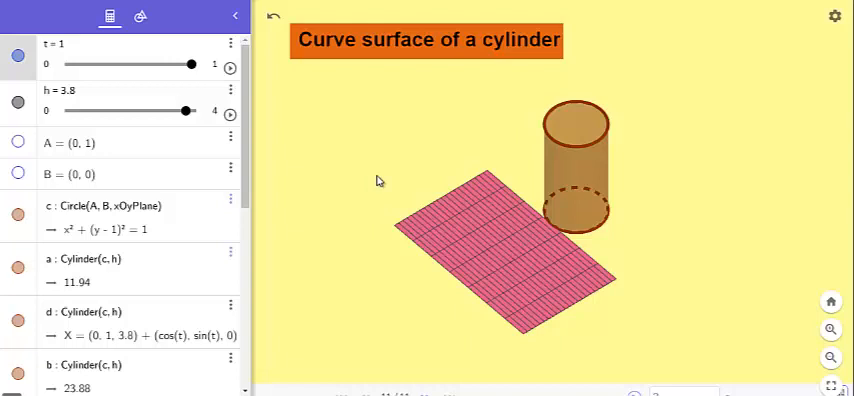